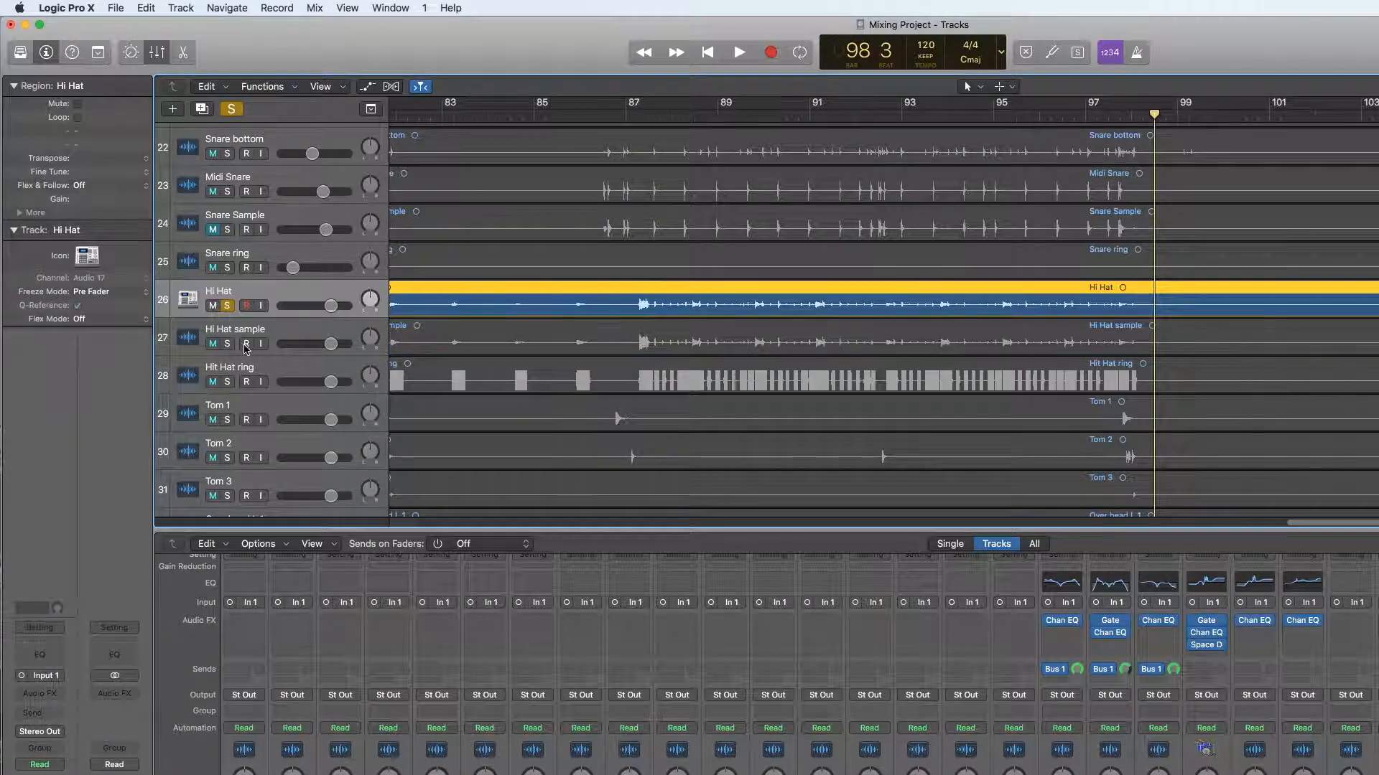
Step: Return to the song start and begin playback with the Hi Hat track soloed
click(707, 51)
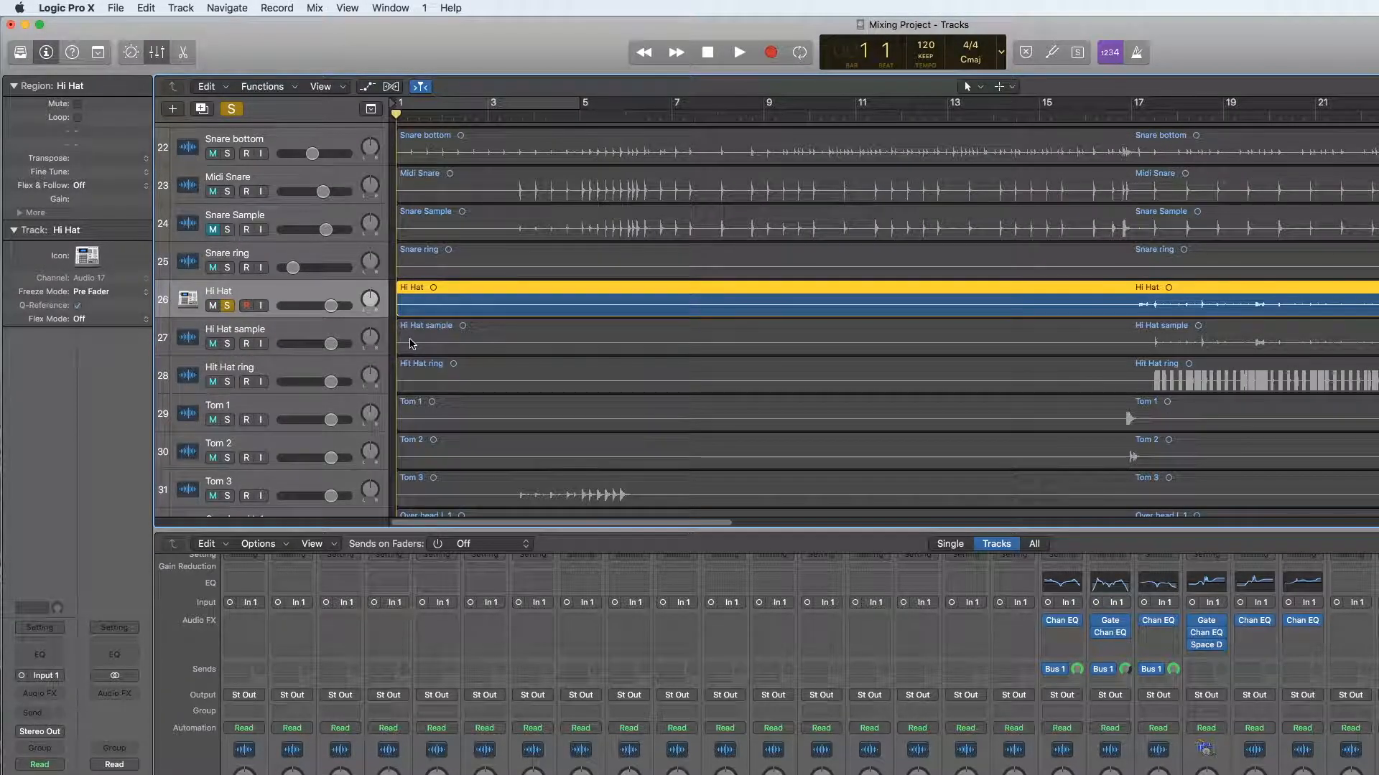
click(738, 52)
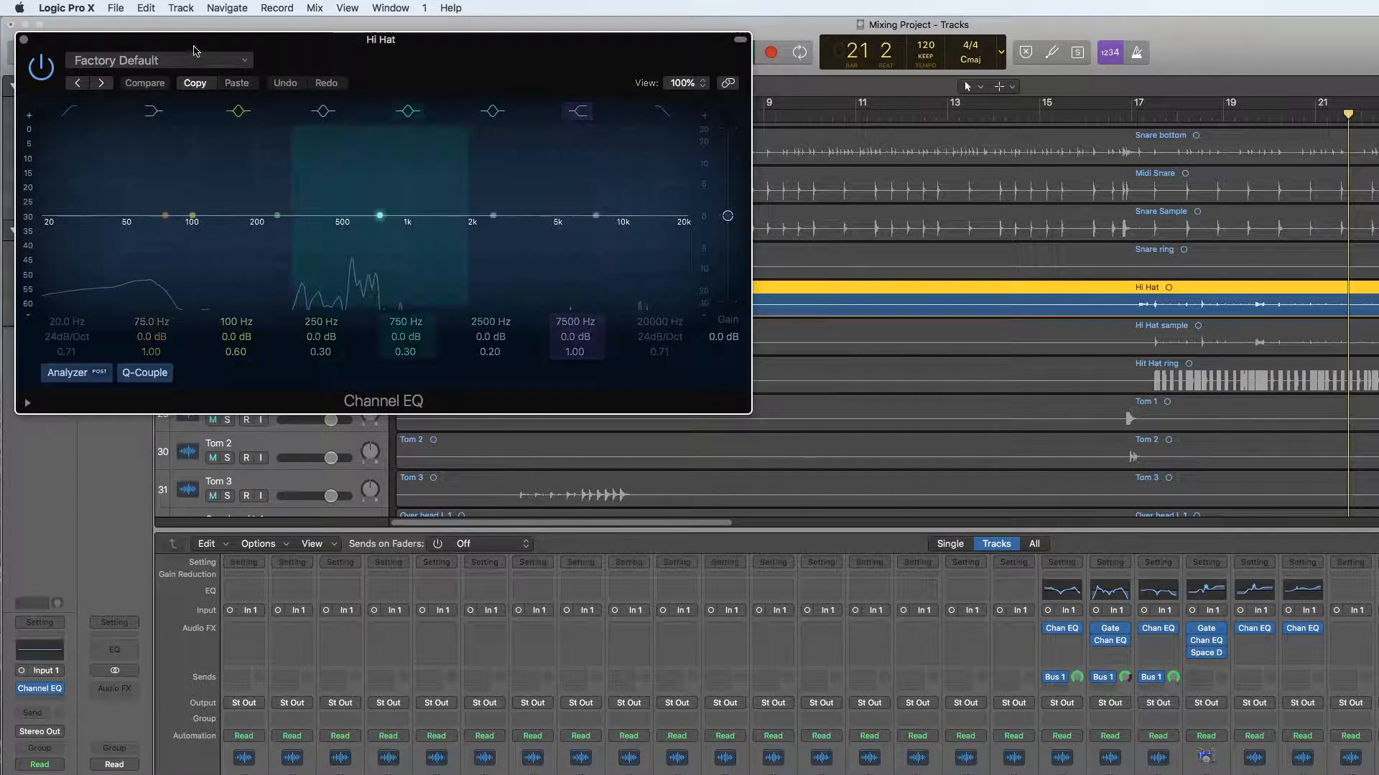
Step: Load the Vintage Hi Hat preset, boost the 8300 Hz band to +8.5 dB, and close the EQ
click(158, 60)
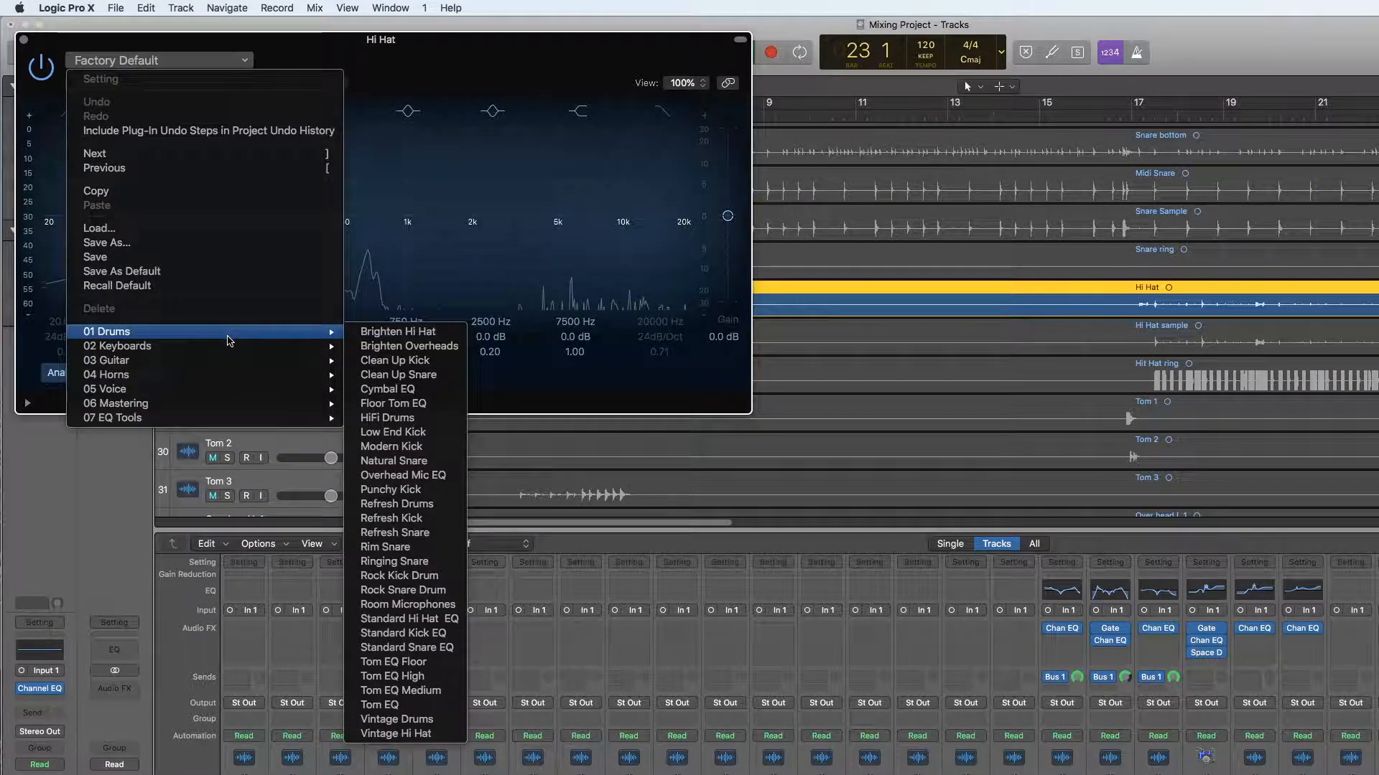
mouse_move(398, 375)
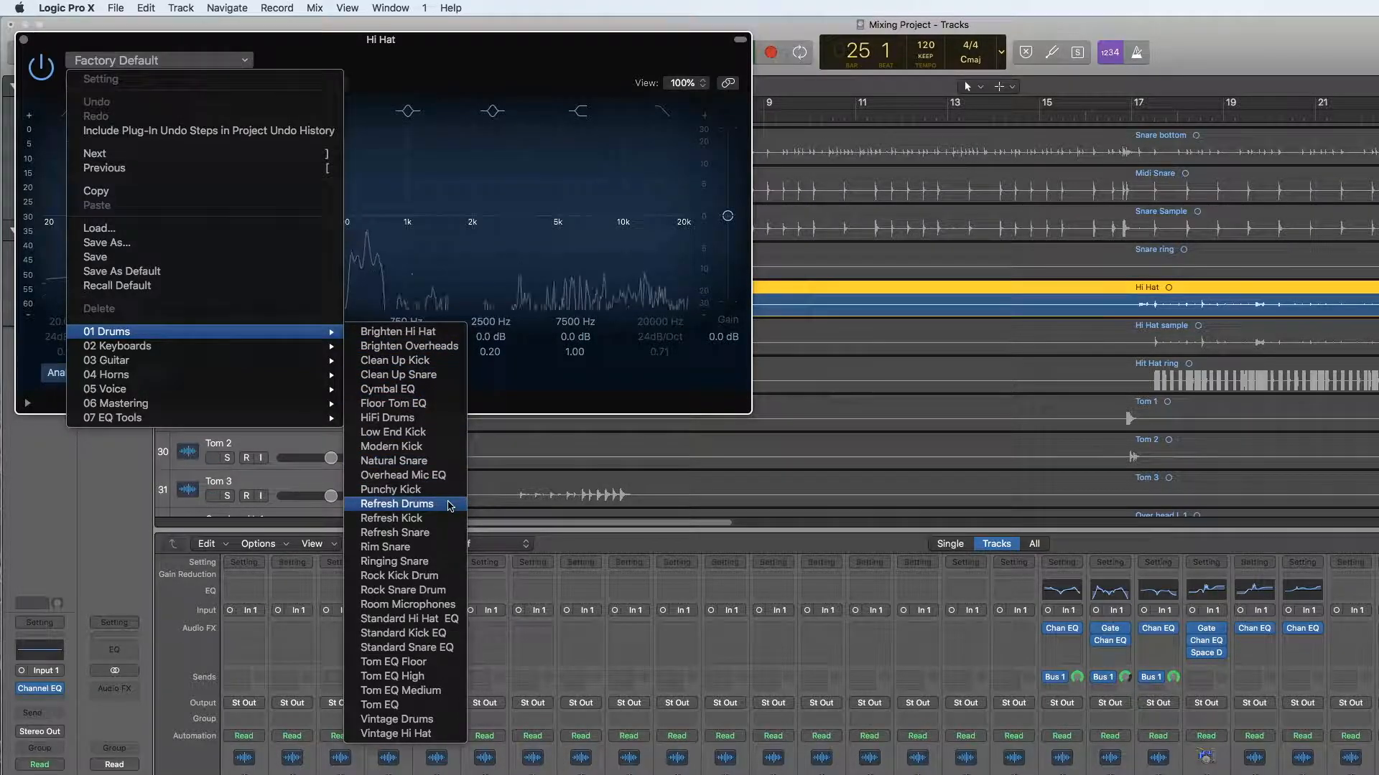
mouse_move(396, 734)
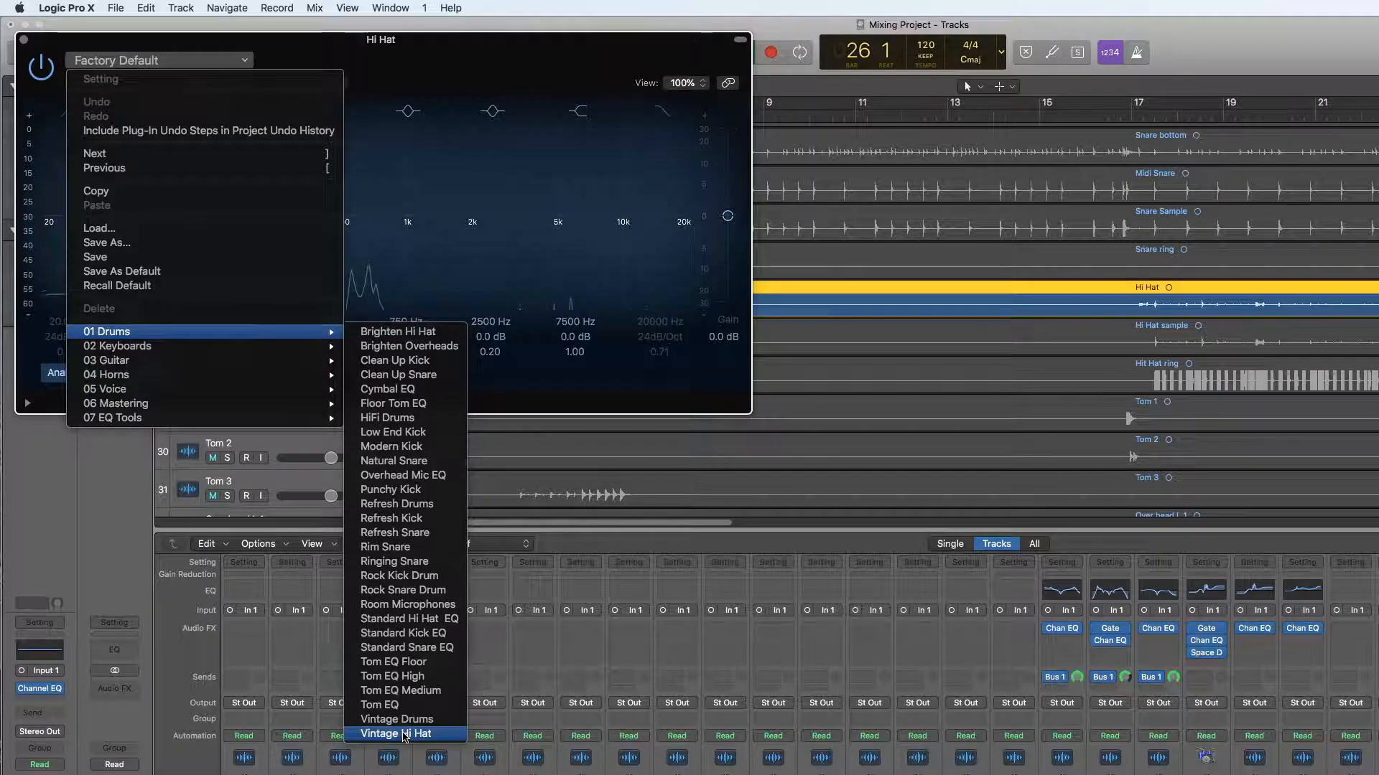
click(396, 734)
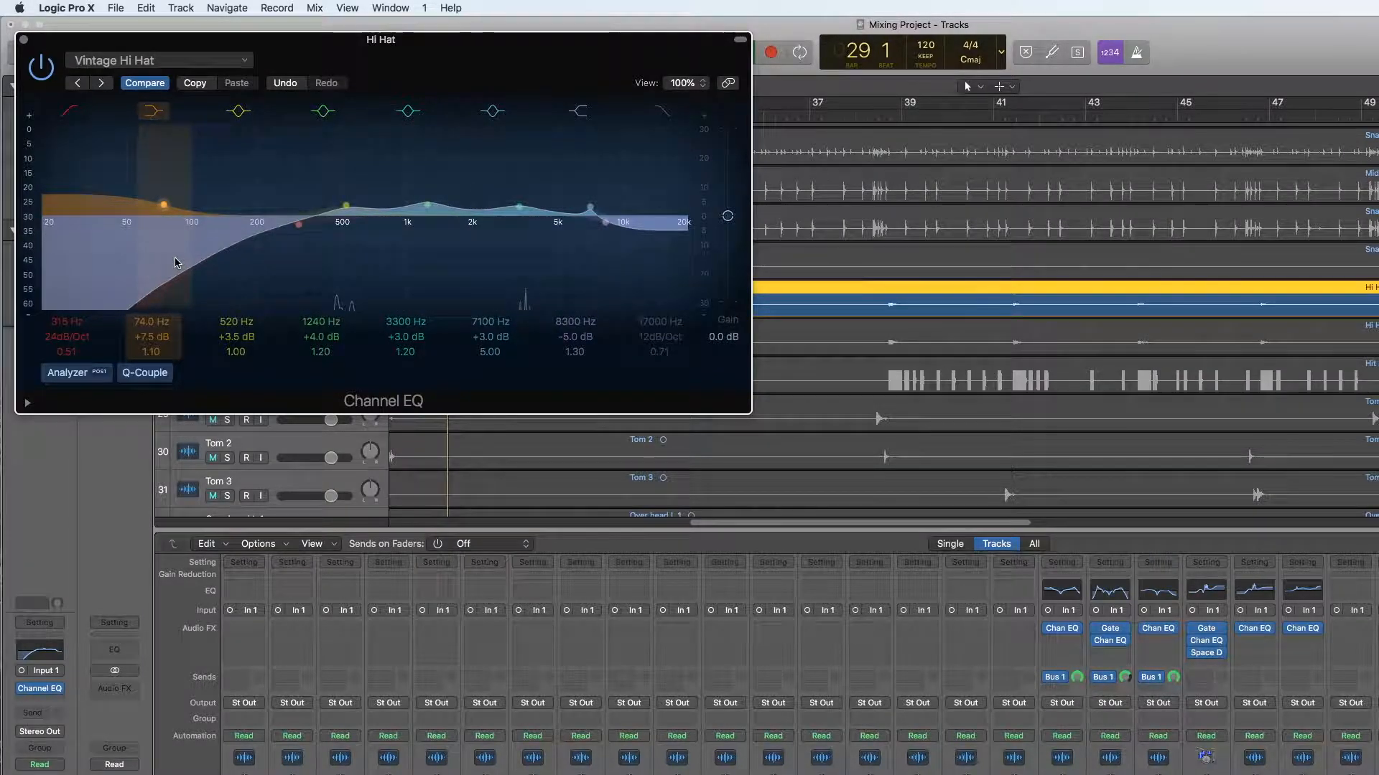
click(406, 208)
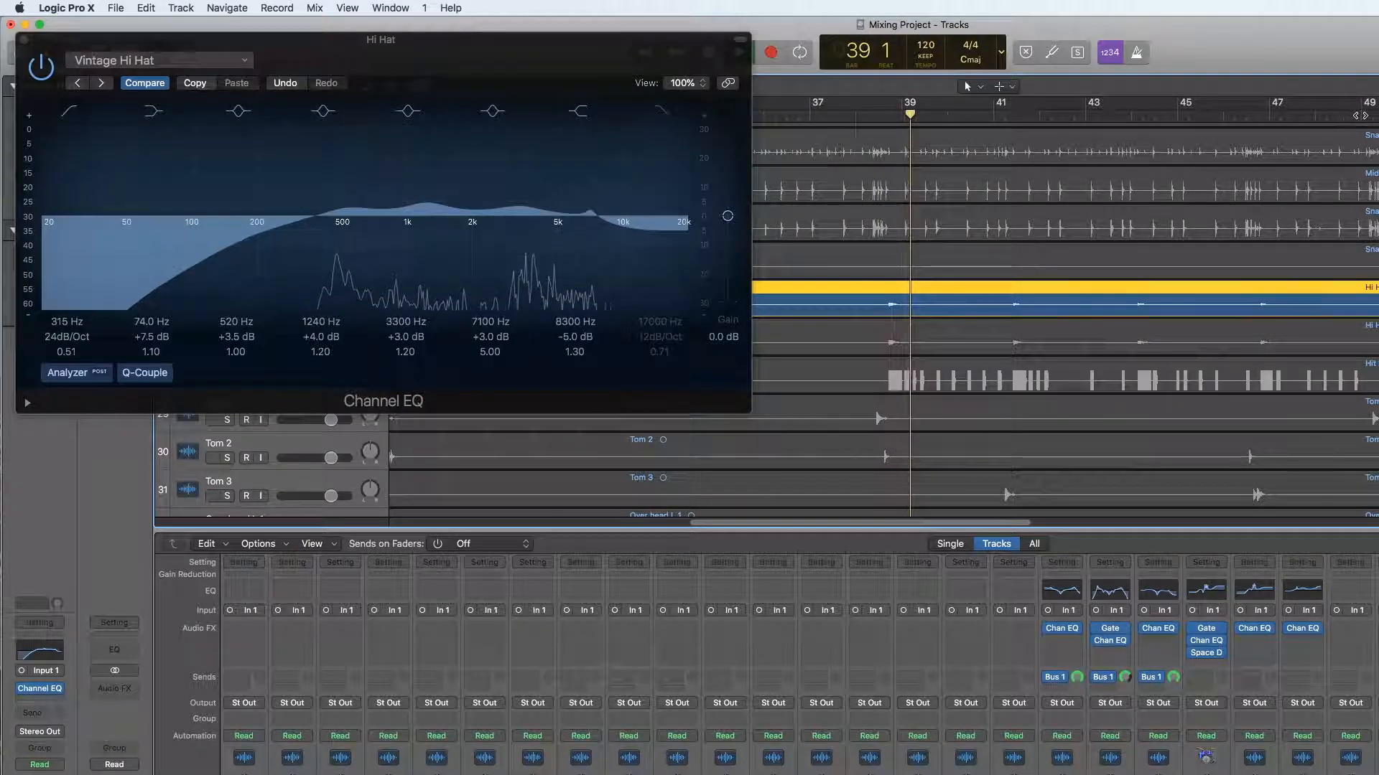
click(322, 110)
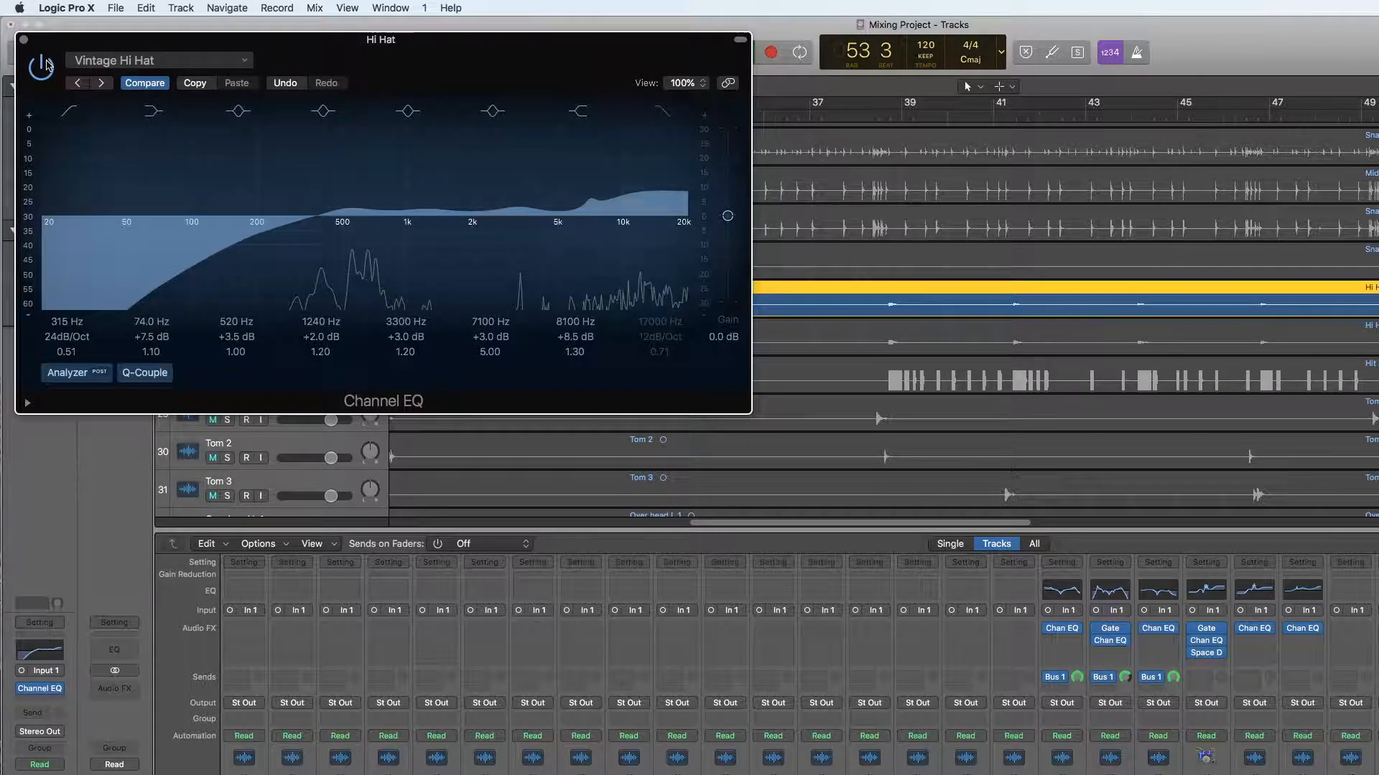
click(24, 39)
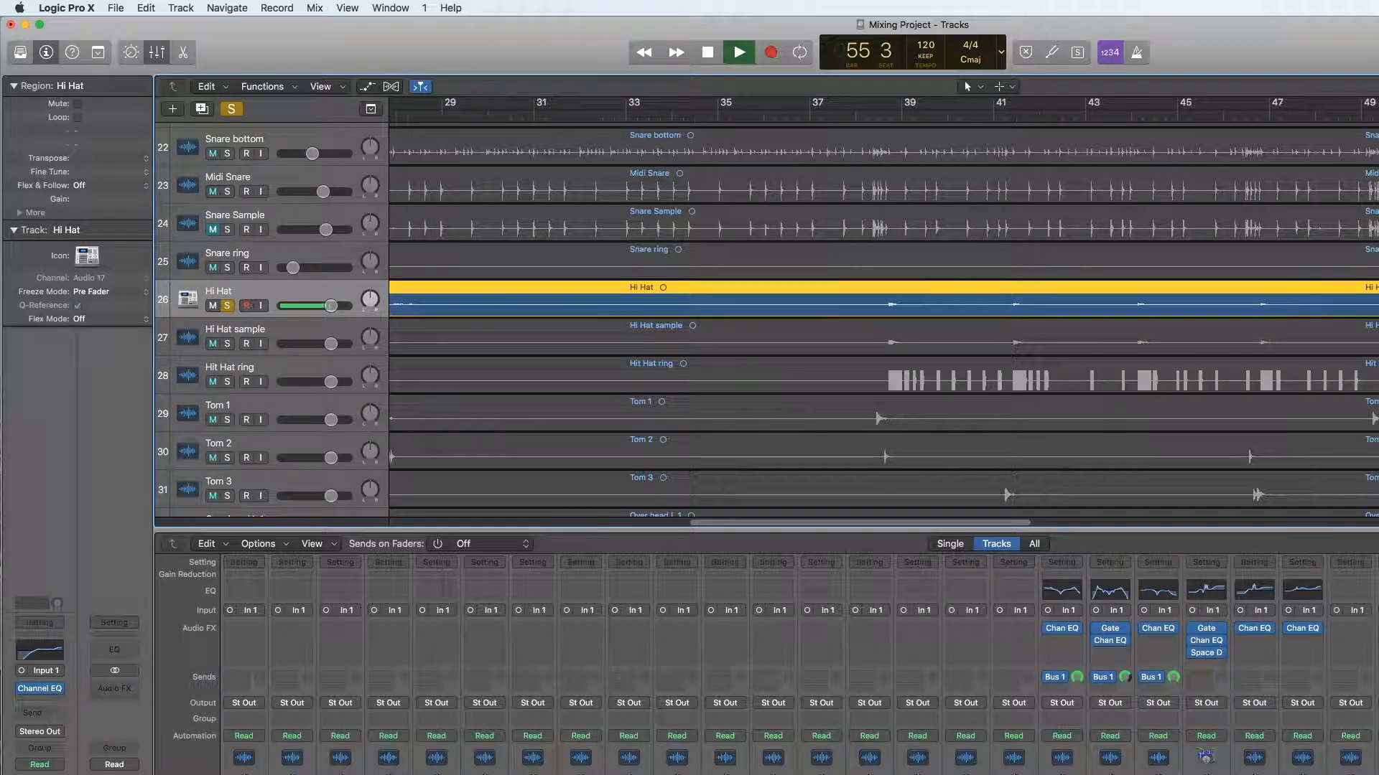
Step: Insert Space Designer on the Hi Hat with the 1.8s_Large & Brite impulse, wet at -9.2 dB
click(737, 52)
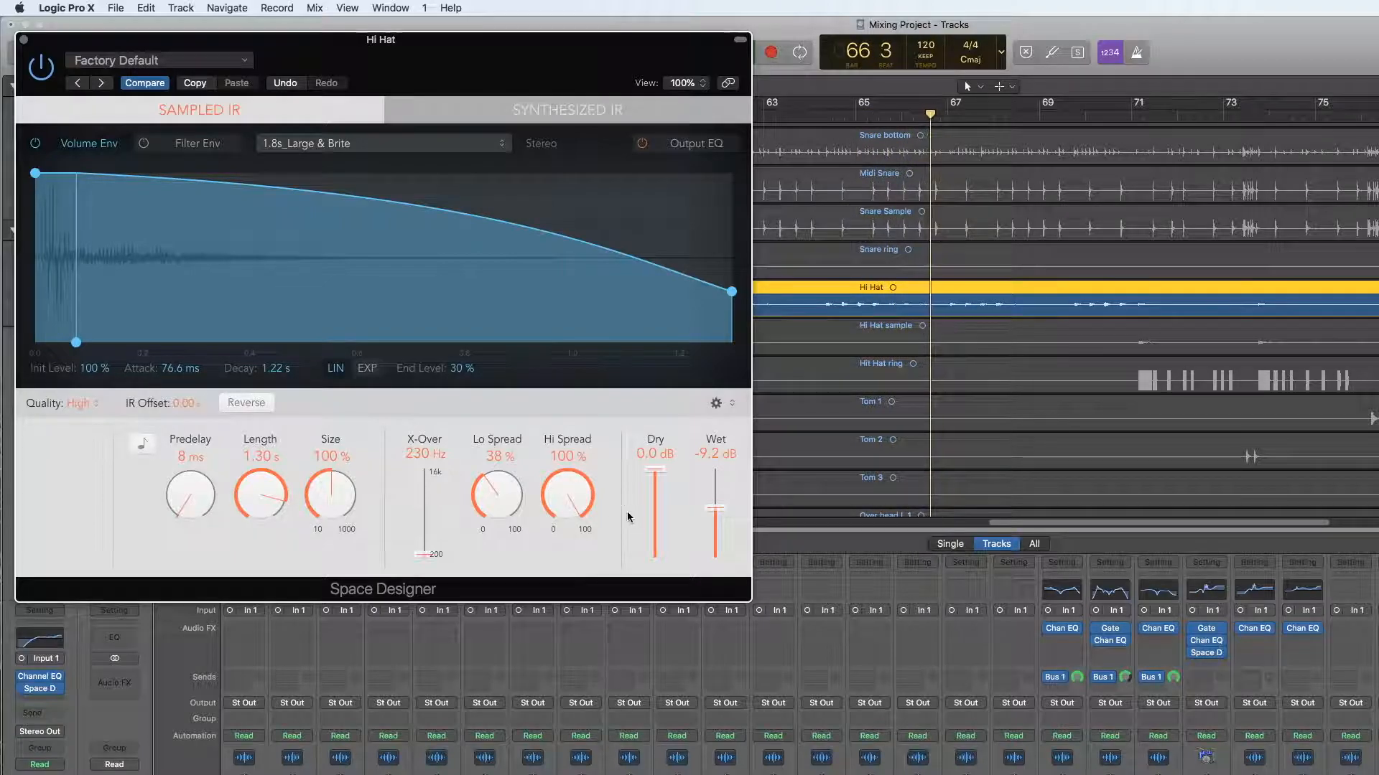
click(158, 60)
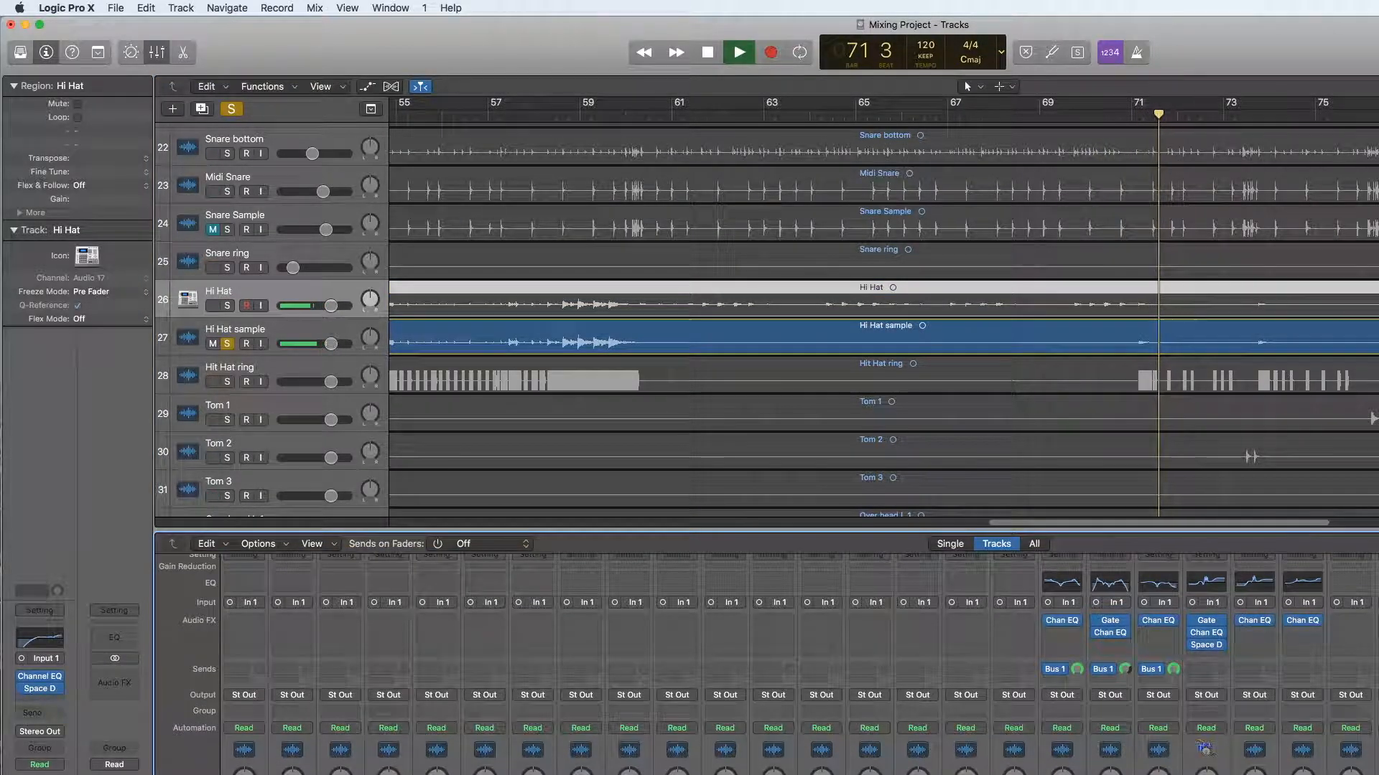
Step: Reopen the Hi Hat Space Designer and lower its wet level to -21.0 dB while auditioning playback
click(736, 52)
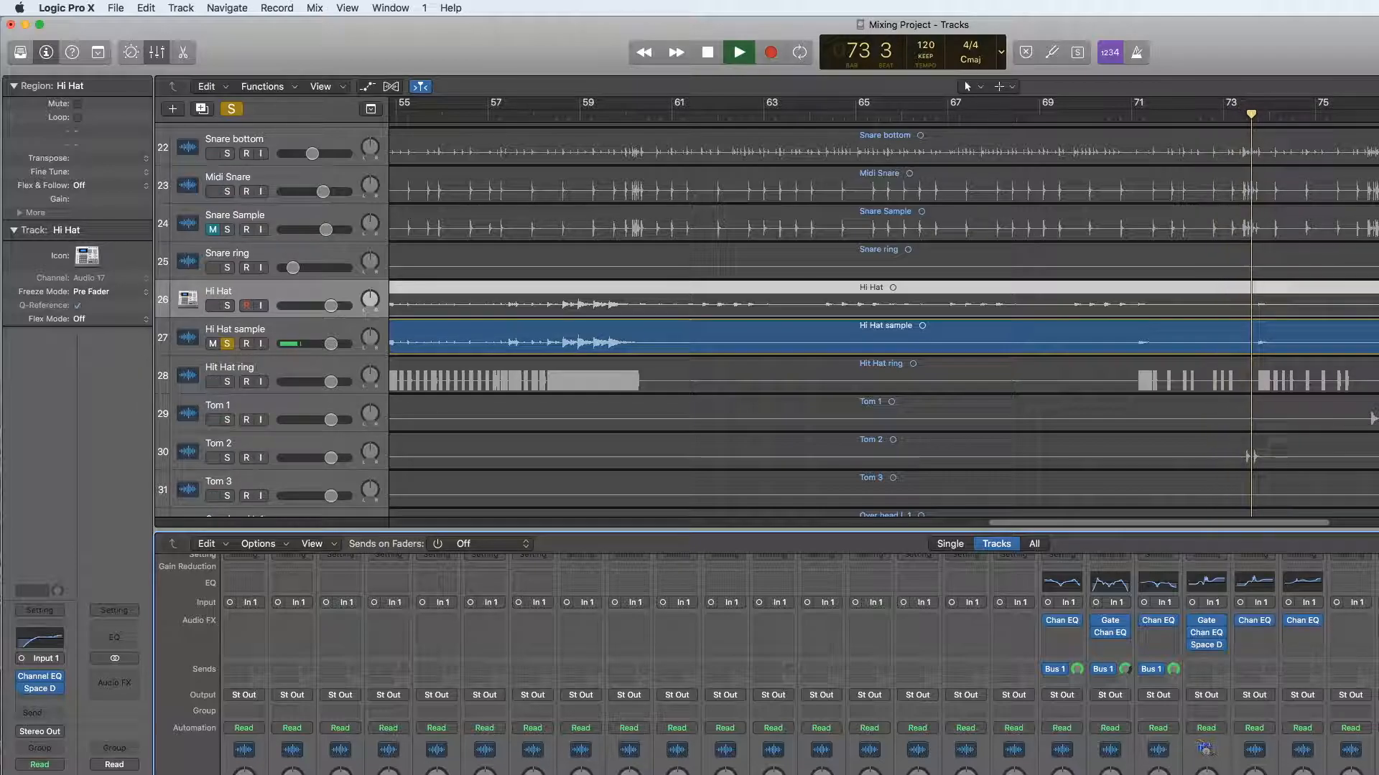
click(737, 51)
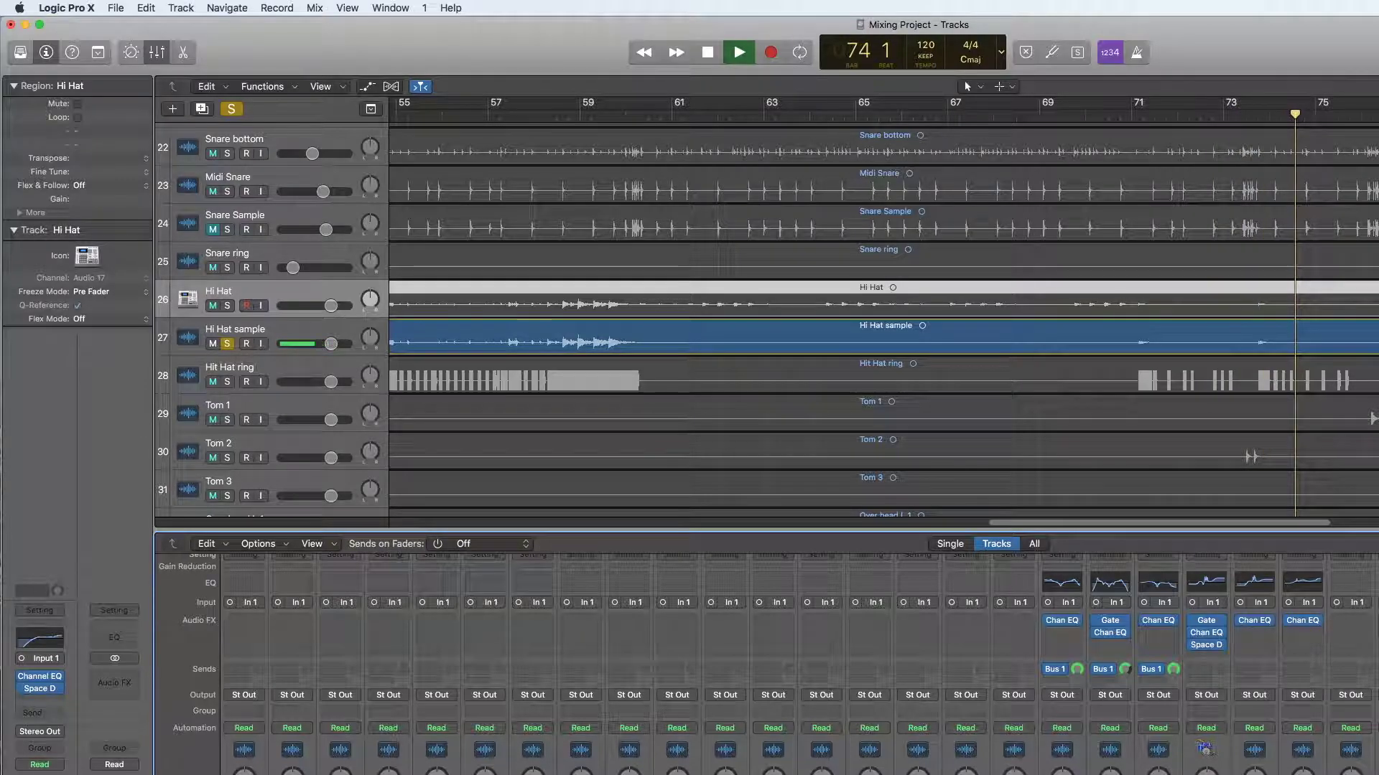
click(737, 52)
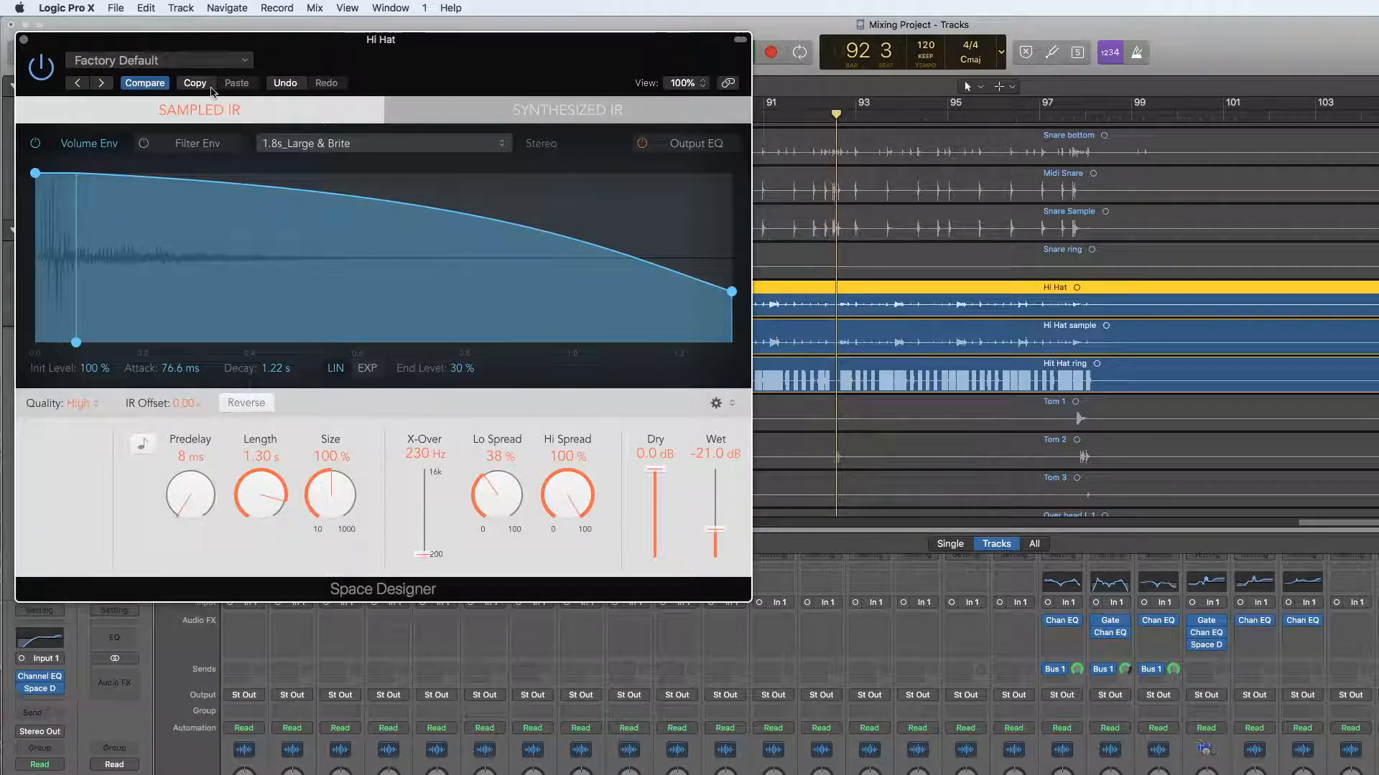
Step: Close the Space Designer window, leaving the soloed snare and hi-hat tracks playing
click(24, 39)
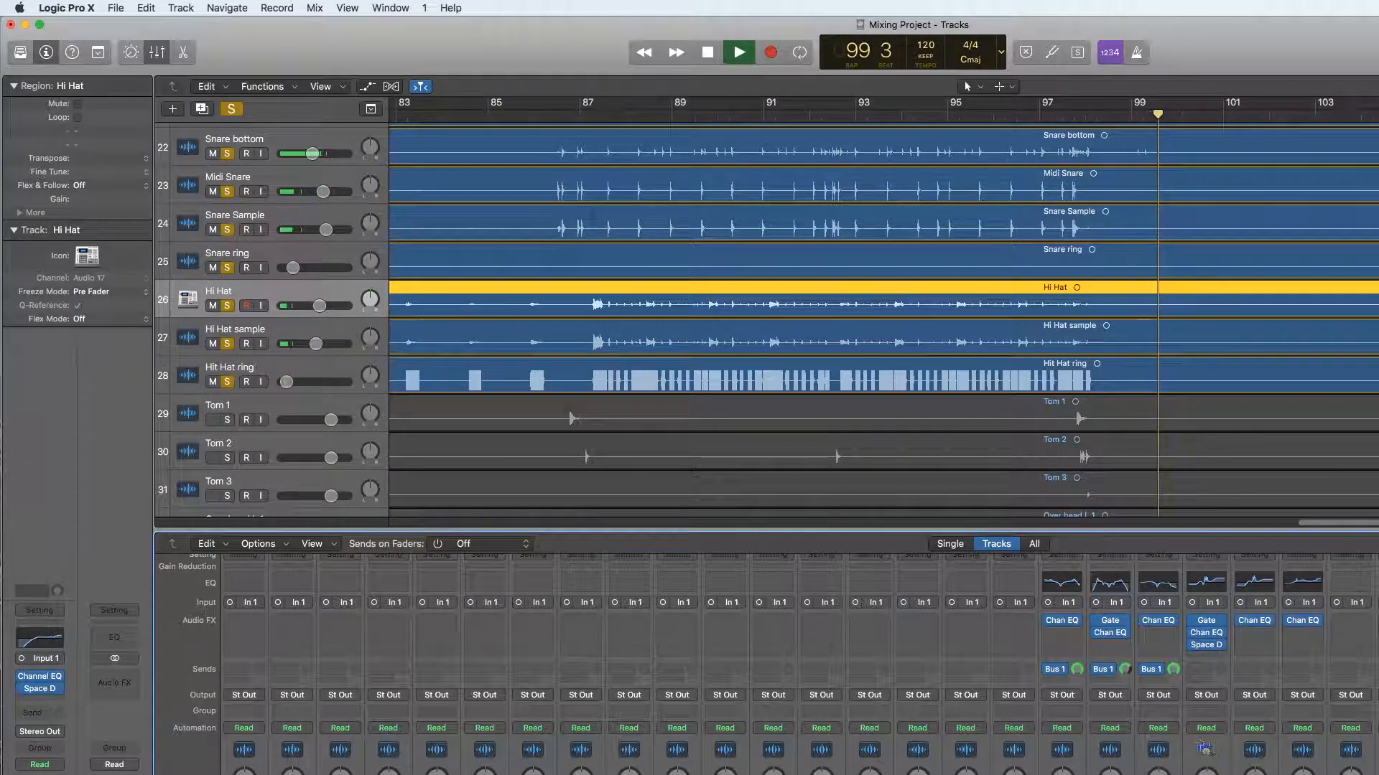
click(643, 51)
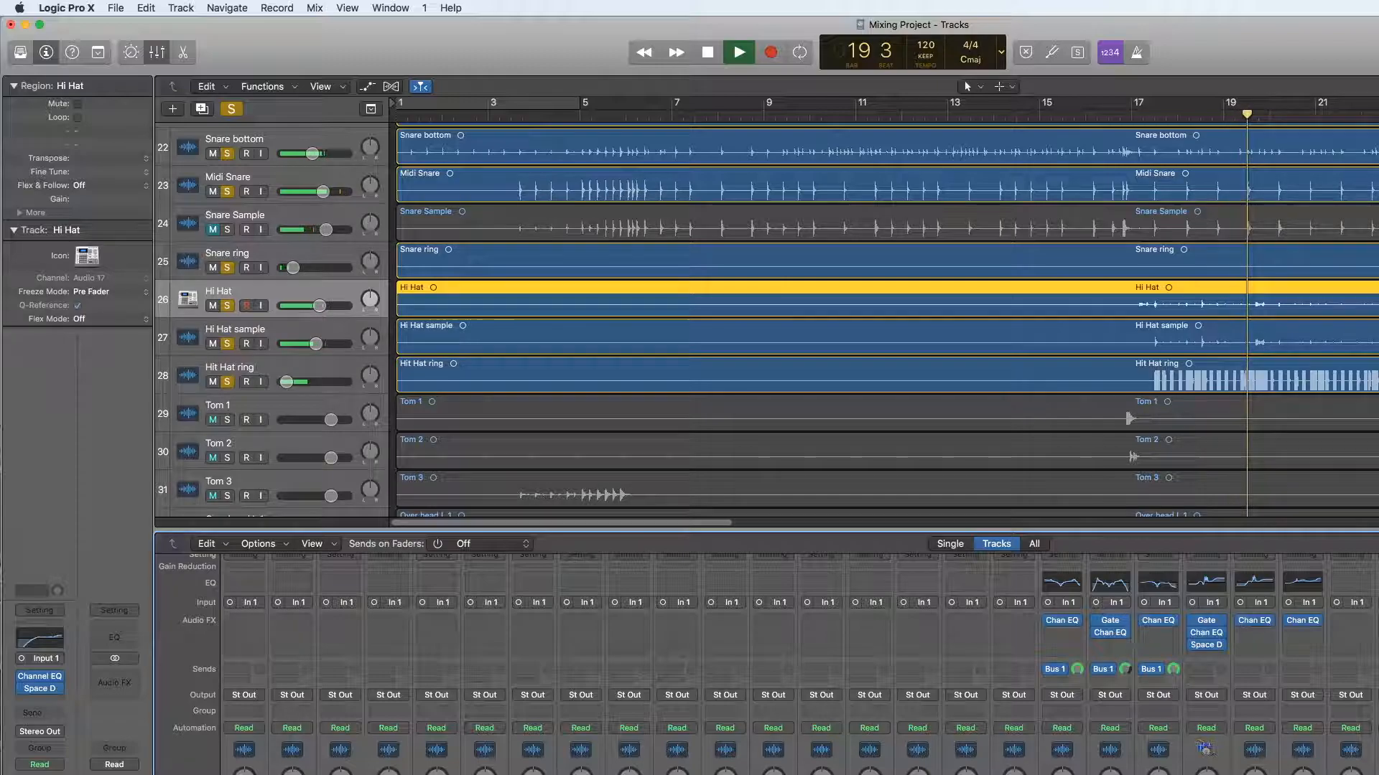
Step: Audition the soloed drum mix from the transport, then stop playback at bar 28
click(738, 52)
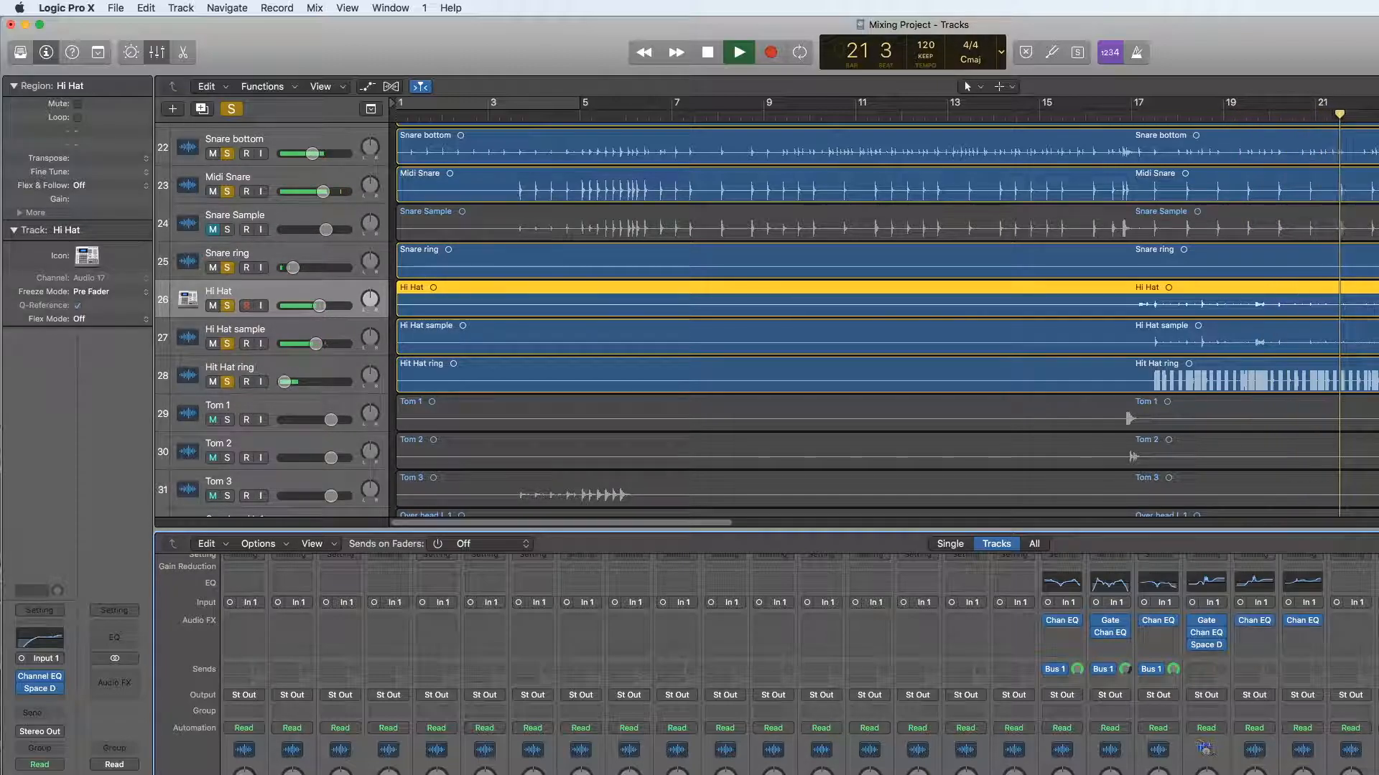
click(736, 51)
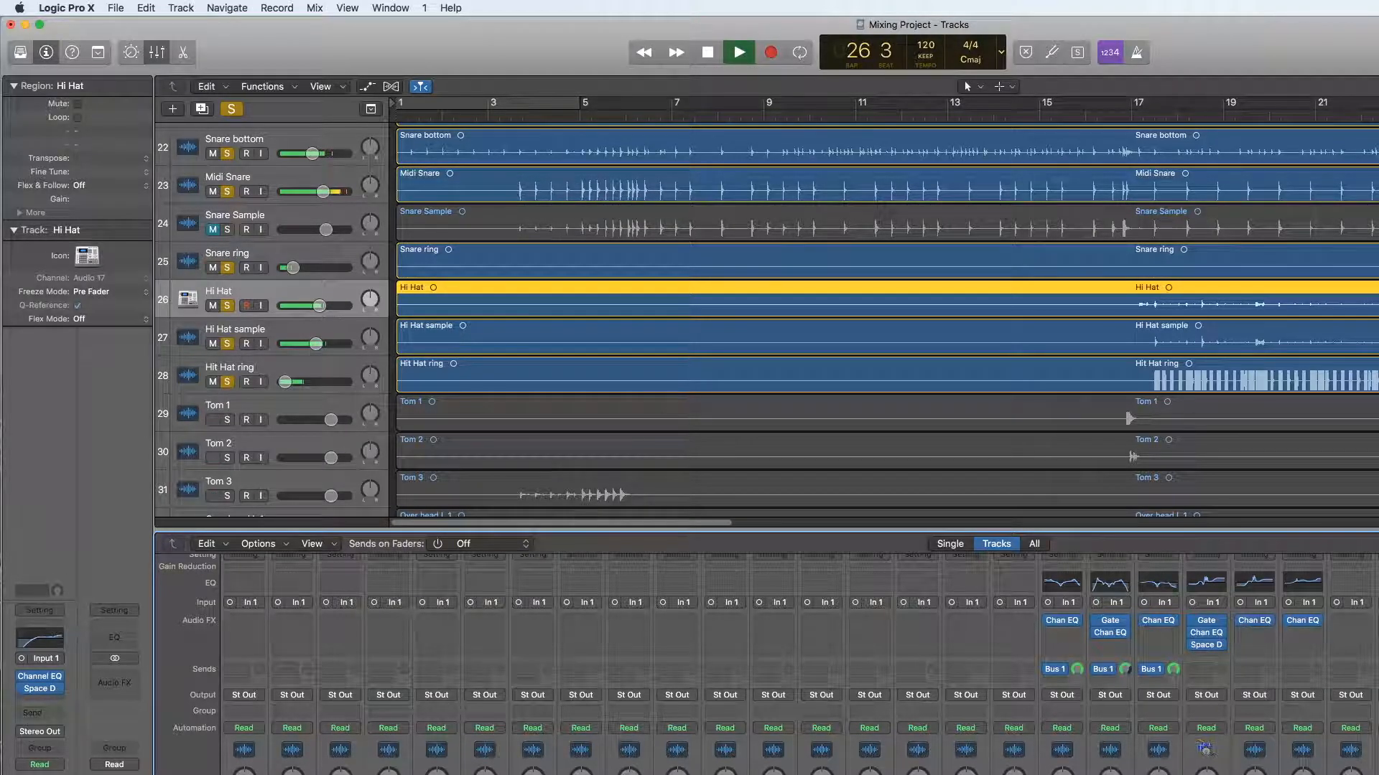
click(737, 52)
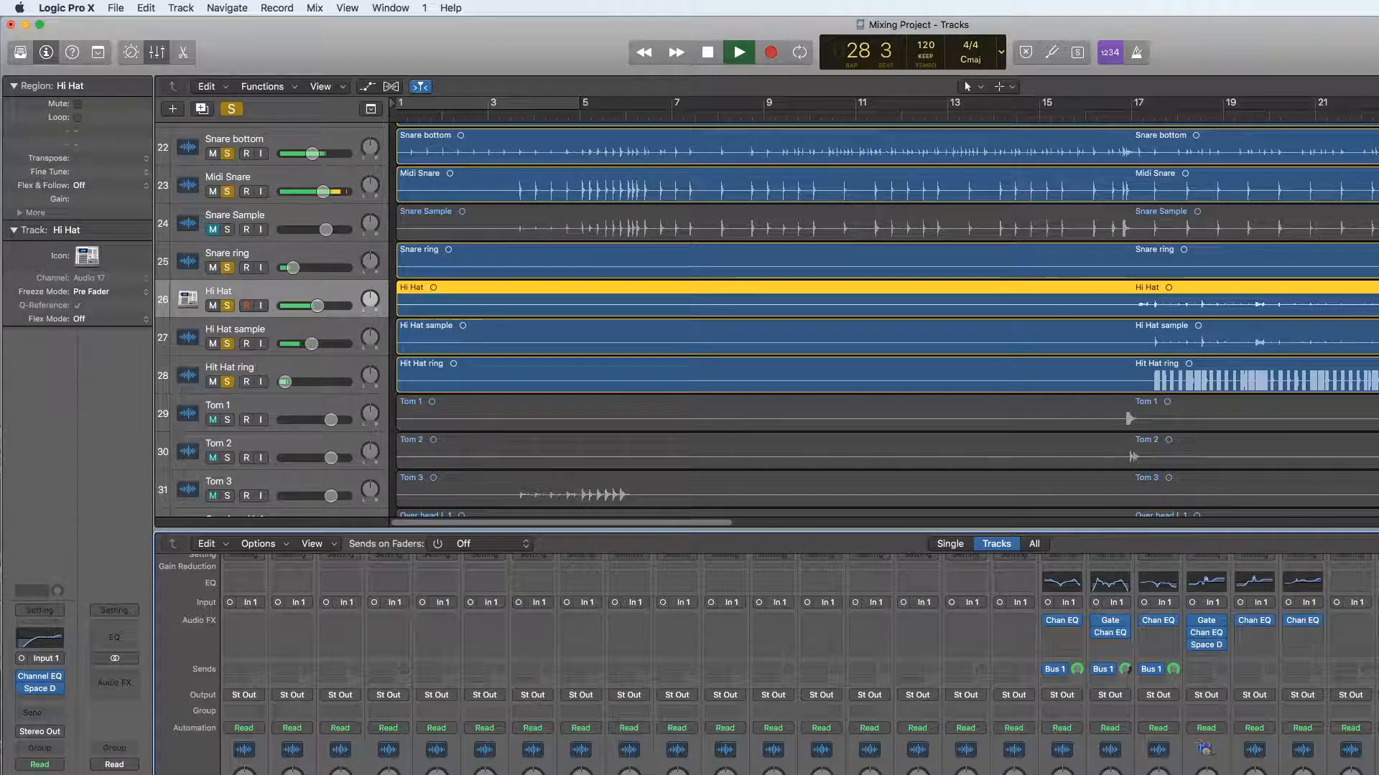
click(706, 51)
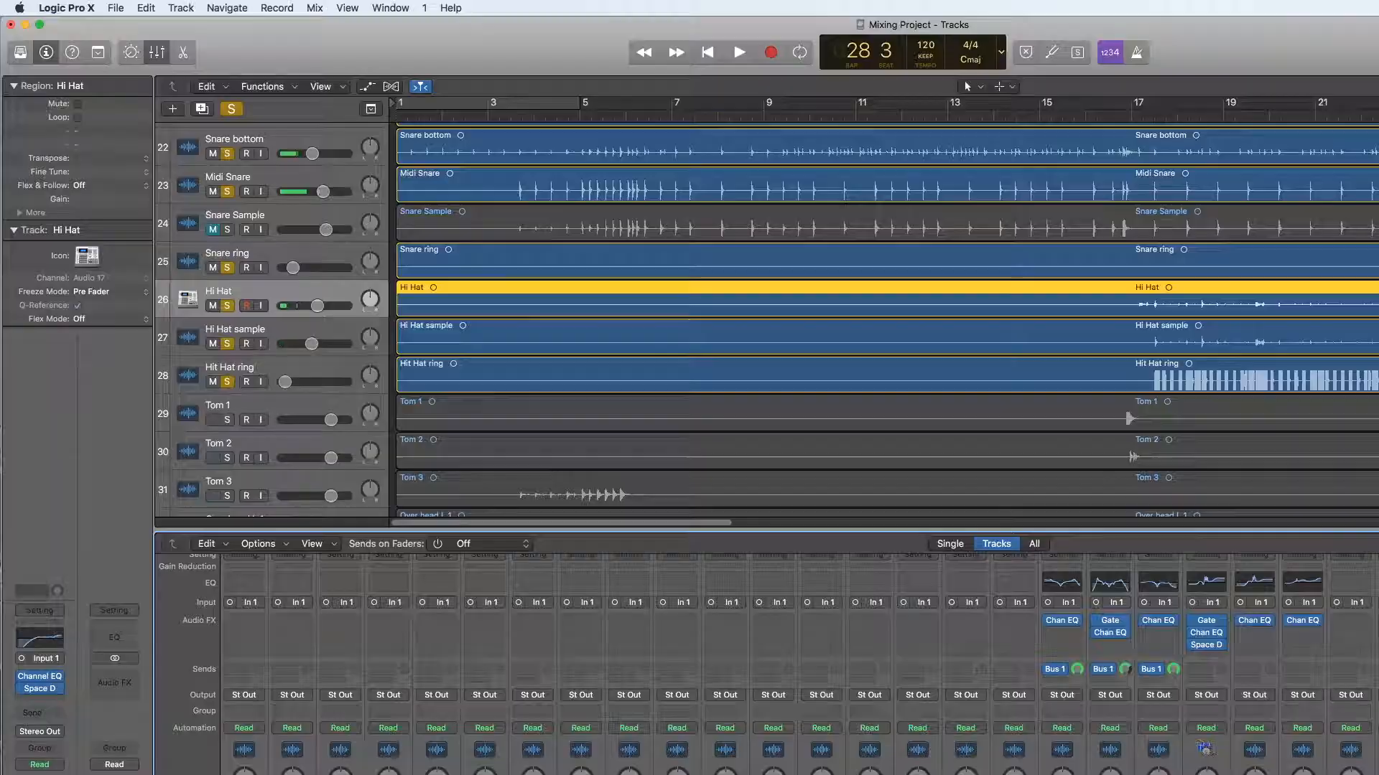